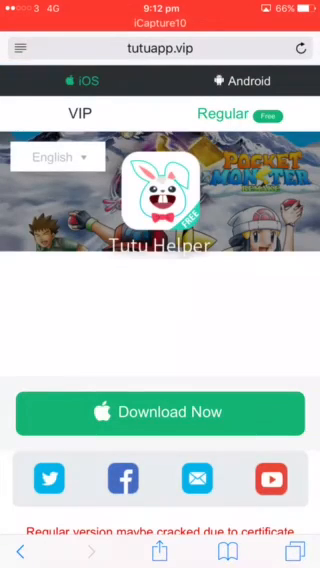
# Start the Tutu Helper download from tutuapp.vip and approve installing the free Regular version.
pyautogui.click(160, 412)
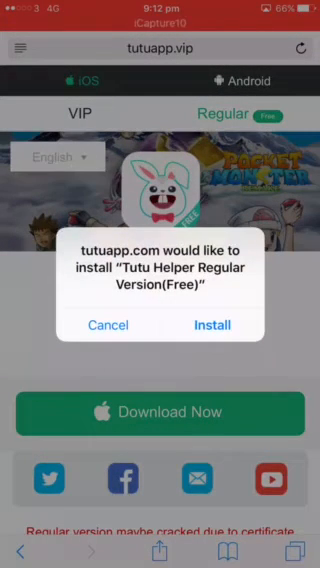
pyautogui.click(212, 324)
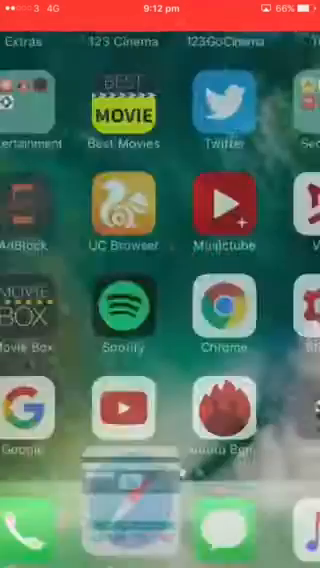
# Launch the newly installed Tutu Helper from the home screen to reach its Featured page.
pyautogui.scroll(3)
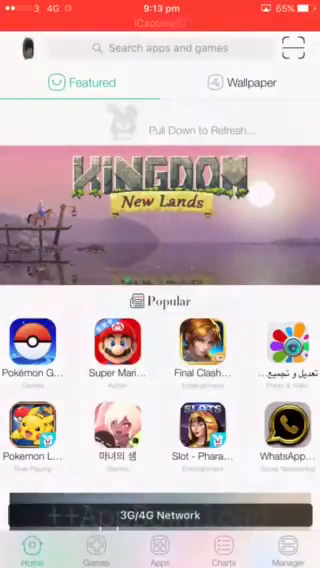
# View the CydiaApps&TweakedApps collection Details, listing WhatsApp WatusiGold and Spotify++.
pyautogui.click(22, 48)
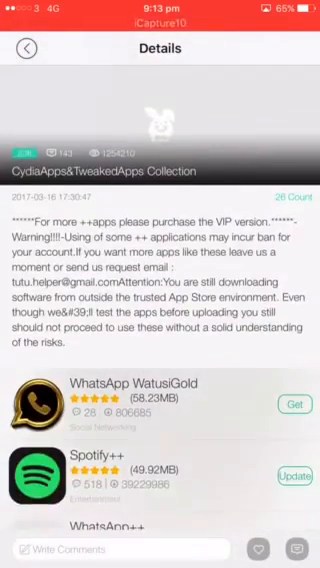
# Browse further tweaked apps like iCapture10, BBM2 and pandora++, then return to the home screen.
pyautogui.scroll(-3)
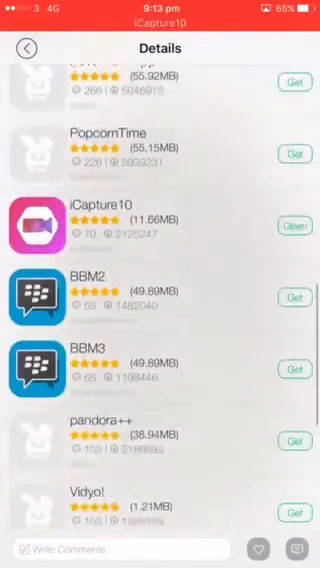
pyautogui.scroll(3)
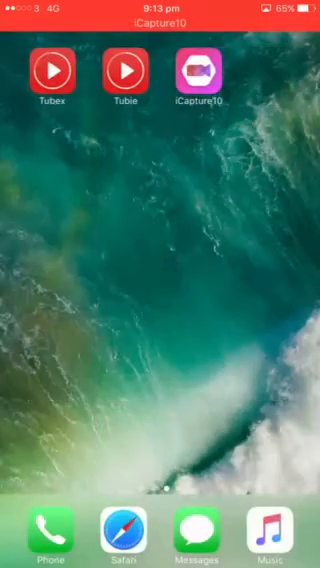
pyautogui.hscroll(-3)
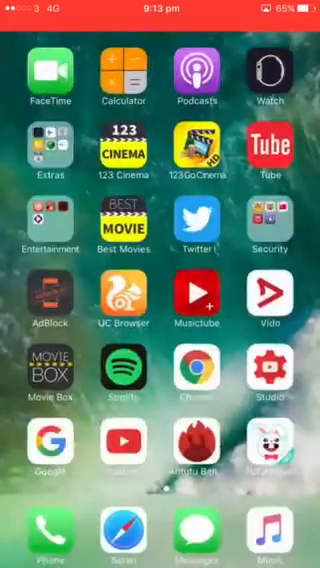
pyautogui.hscroll(-3)
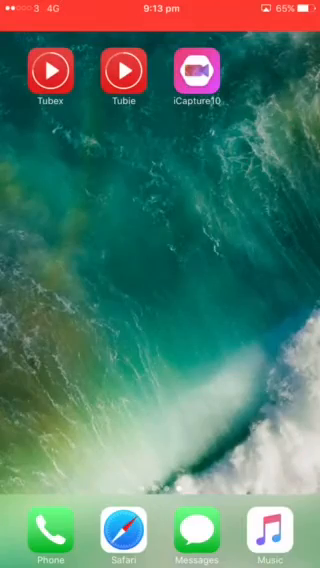